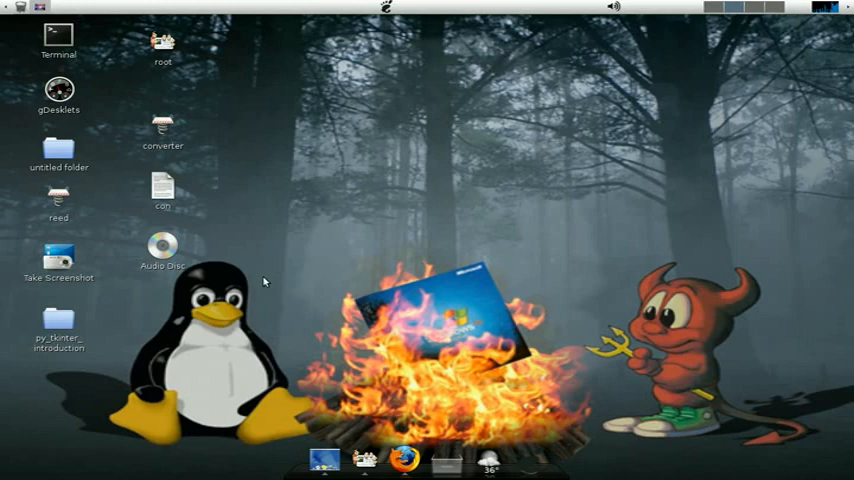
pyautogui.moveTo(302, 218)
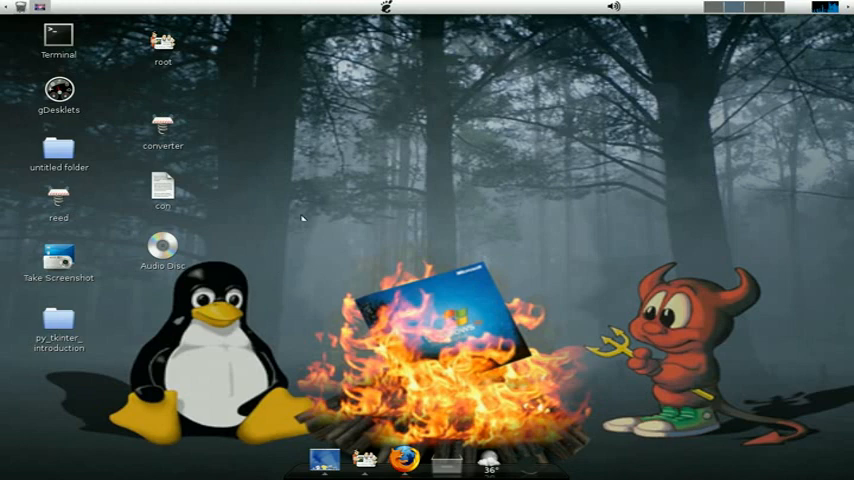
pyautogui.moveTo(220, 230)
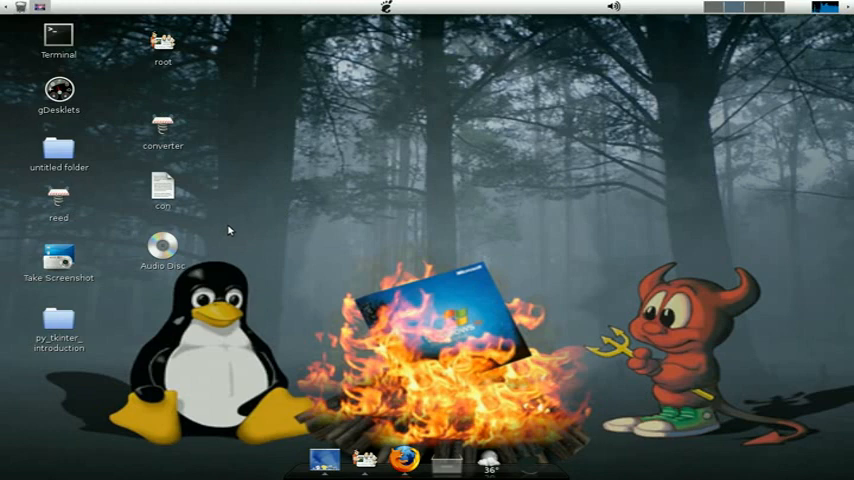
pyautogui.moveTo(260, 192)
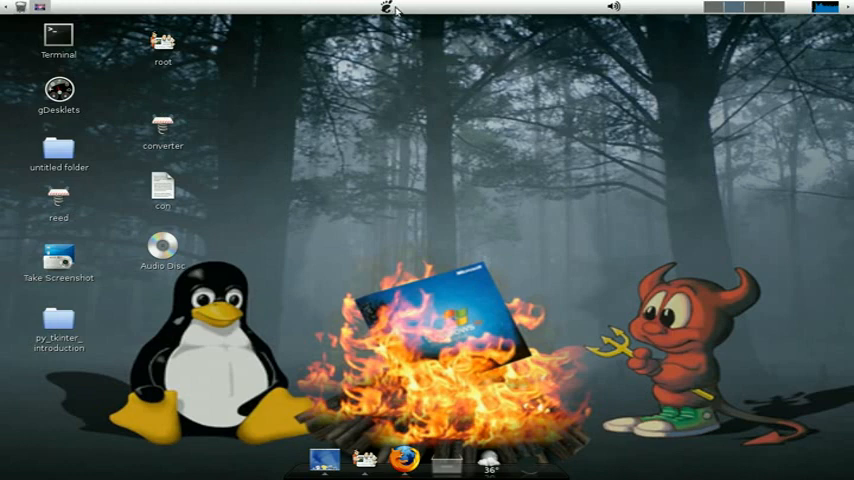
# Launch Add/Remove Applications from the main applications menu.
pyautogui.click(388, 8)
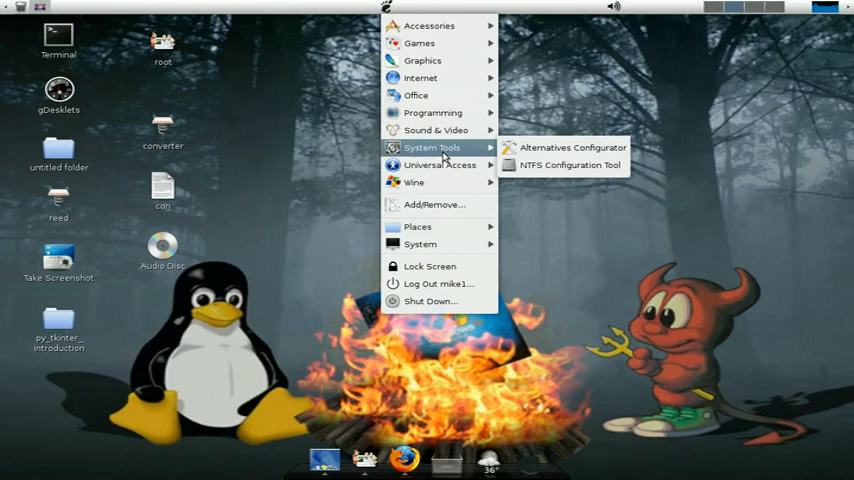
pyautogui.moveTo(420, 244)
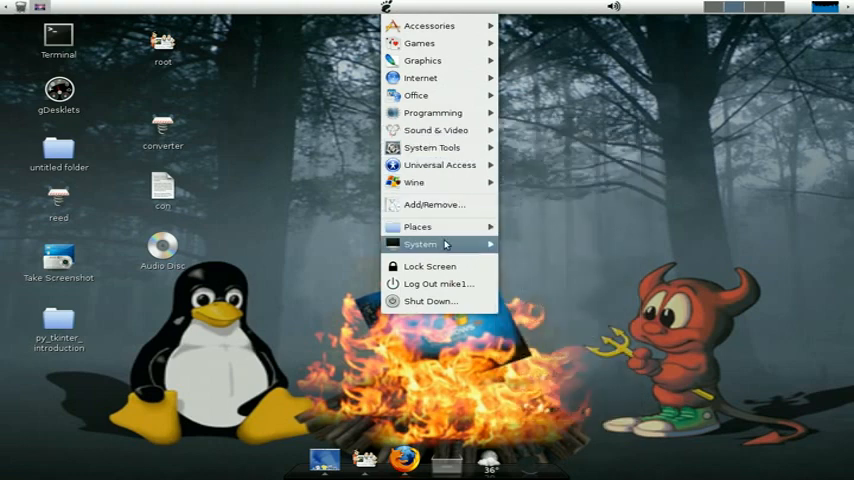
pyautogui.click(420, 244)
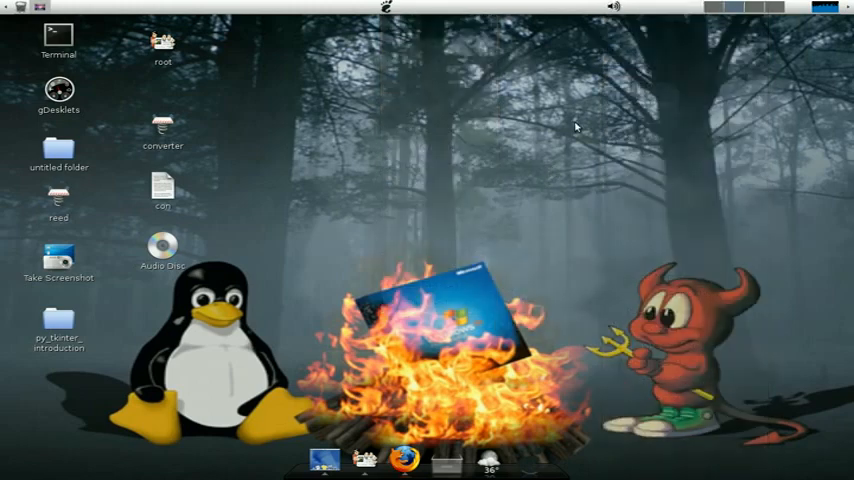
pyautogui.moveTo(350, 116)
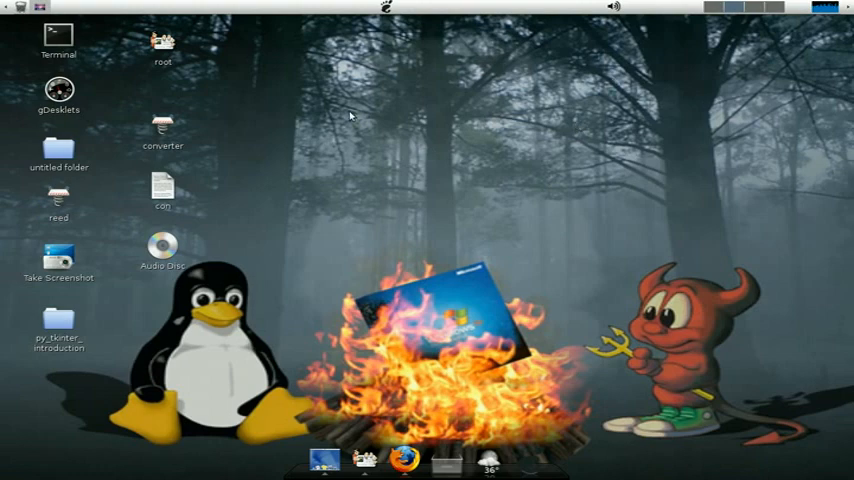
pyautogui.moveTo(300, 216)
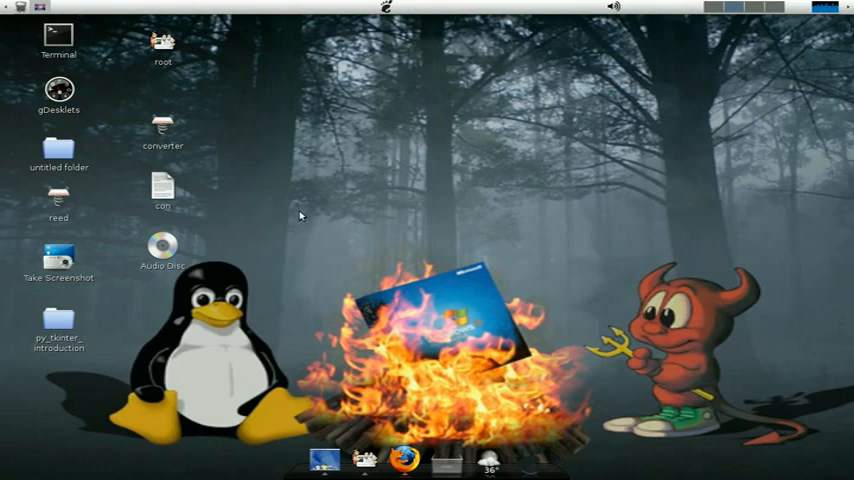
pyautogui.moveTo(344, 224)
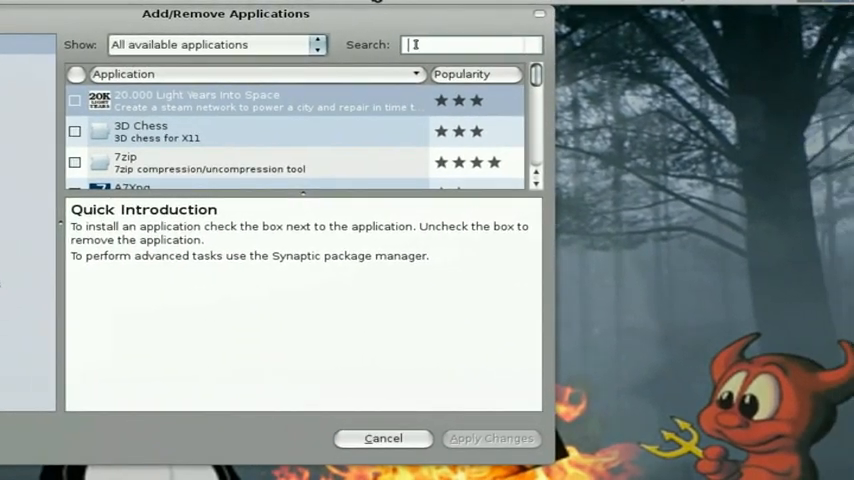
# Search for "mount", tick Storage Device Manager and apply the changes.
pyautogui.write('m')
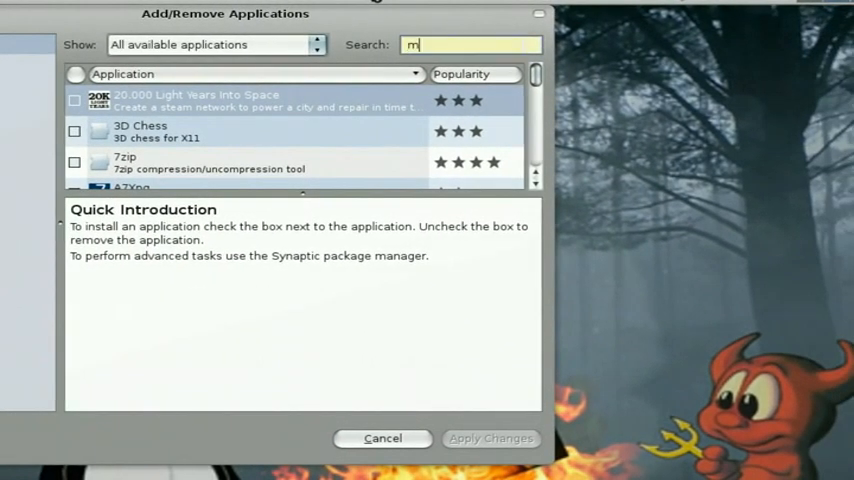
pyautogui.write('ount')
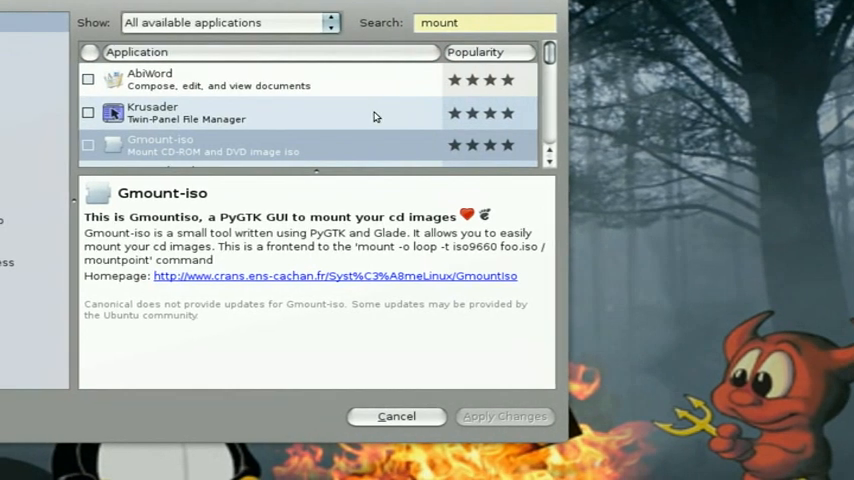
pyautogui.scroll(-3)
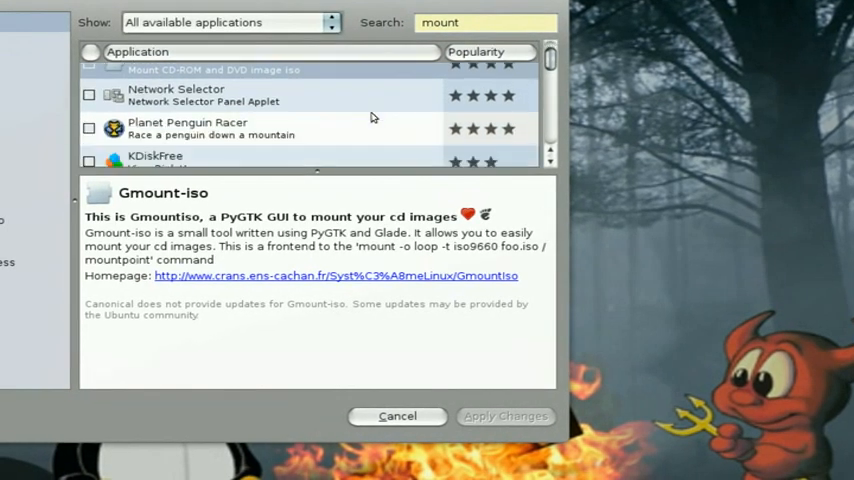
pyautogui.scroll(-3)
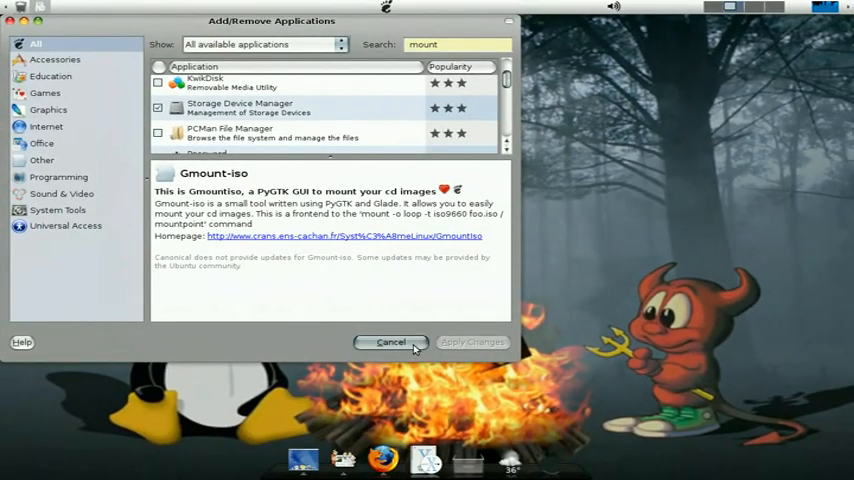
pyautogui.click(390, 340)
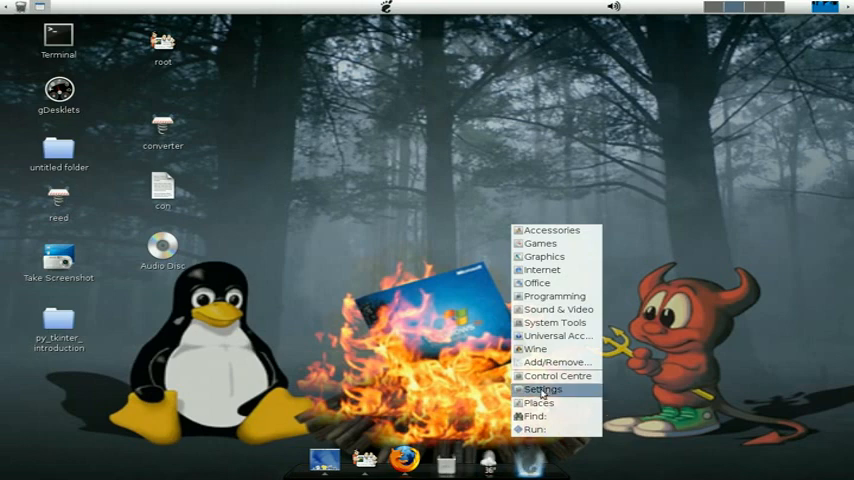
# Try to mount the 300.1 GB drive from the home folder and dismiss the permission error.
pyautogui.click(538, 402)
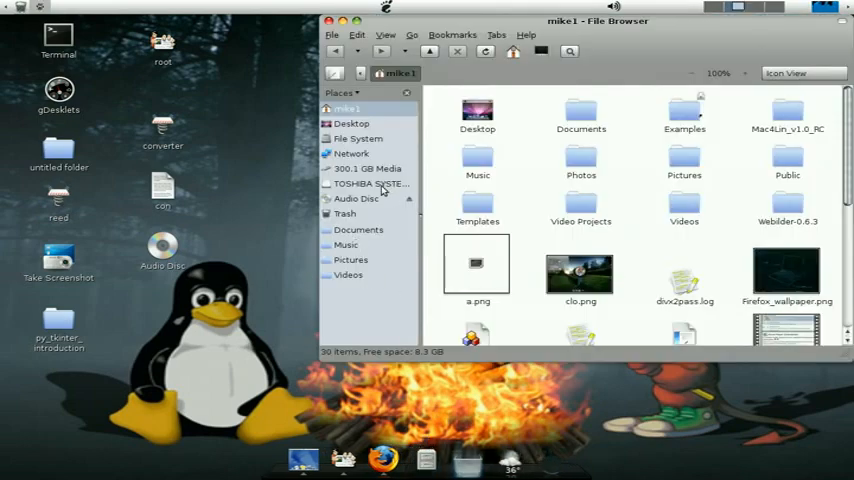
pyautogui.moveTo(344, 172)
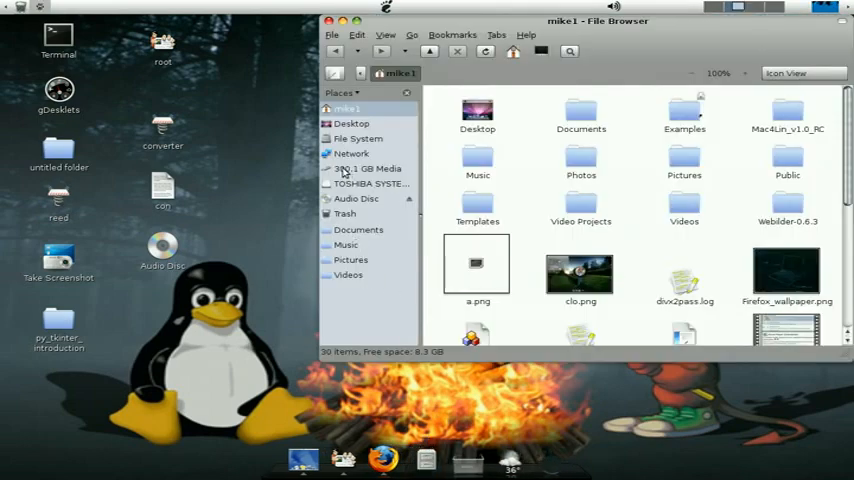
pyautogui.moveTo(390, 176)
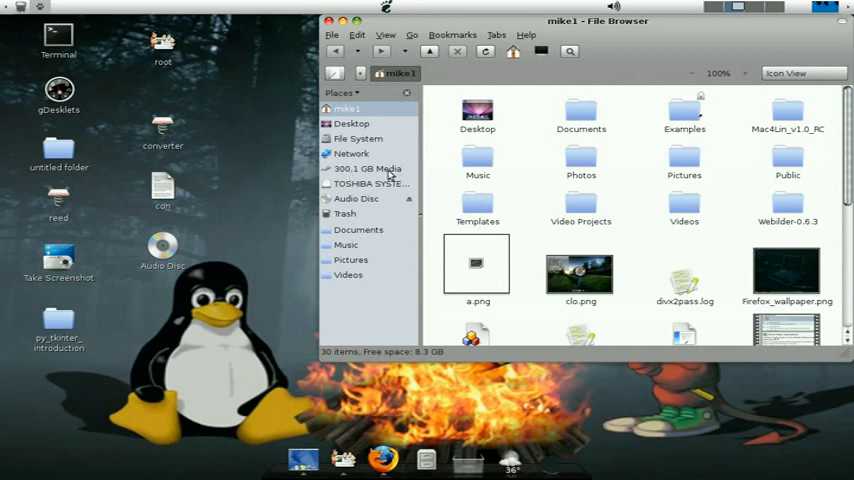
pyautogui.click(368, 168)
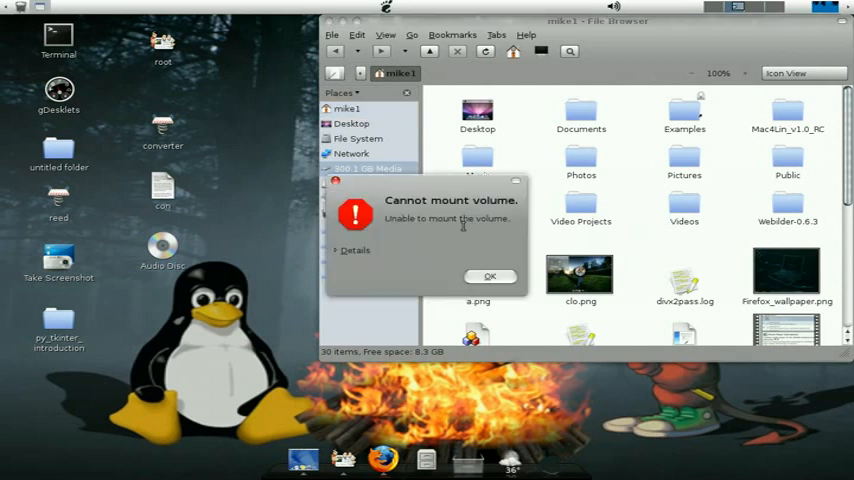
pyautogui.moveTo(448, 248)
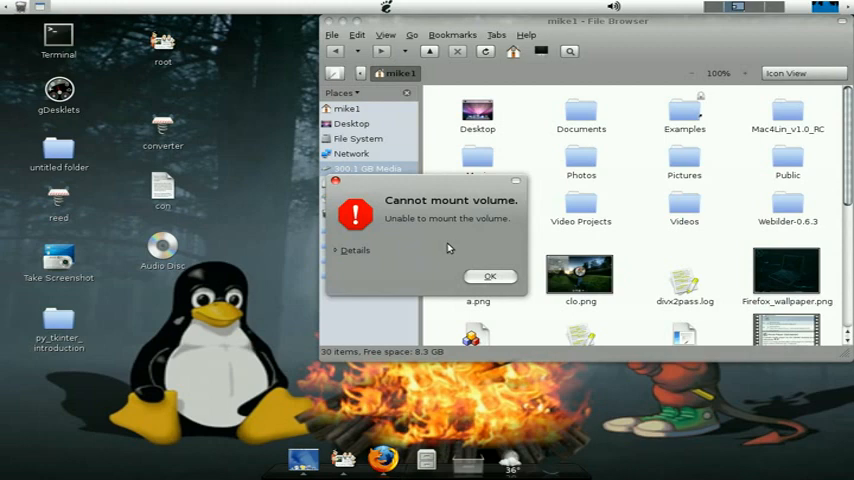
pyautogui.moveTo(400, 264)
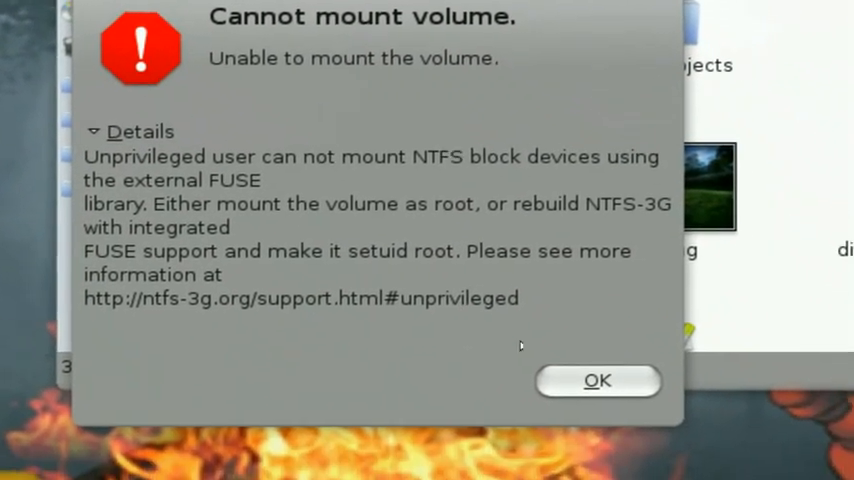
pyautogui.click(596, 380)
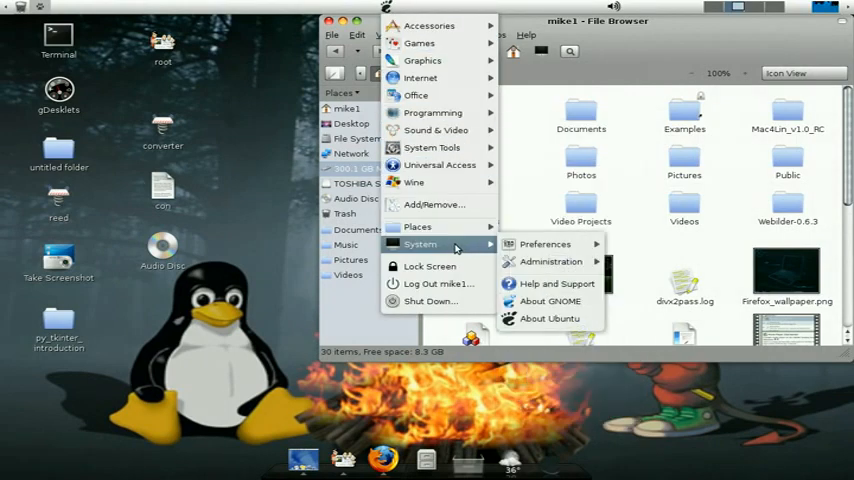
pyautogui.moveTo(550, 260)
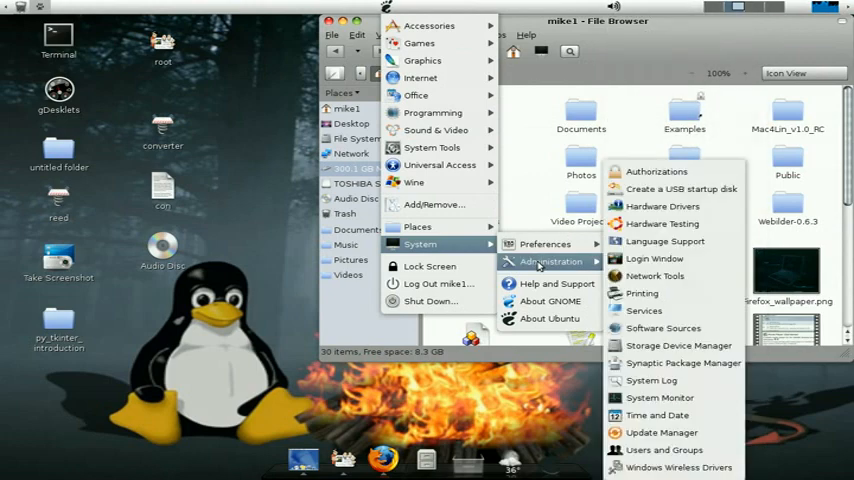
pyautogui.moveTo(678, 344)
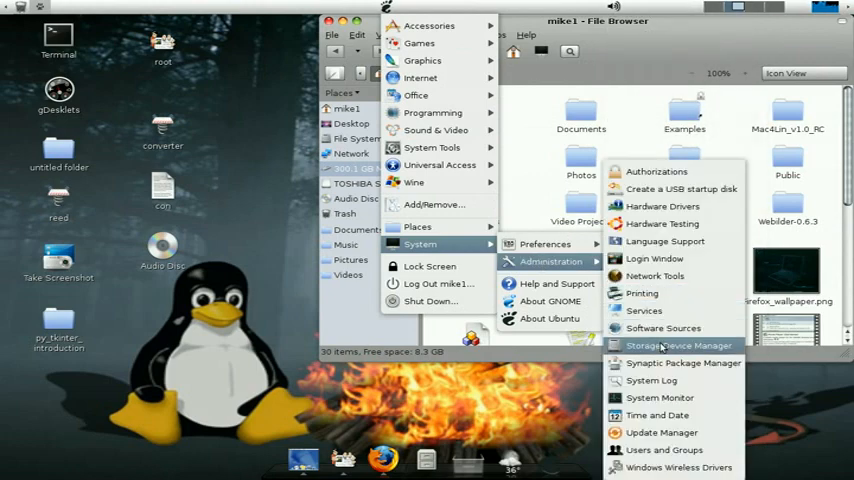
pyautogui.moveTo(680, 348)
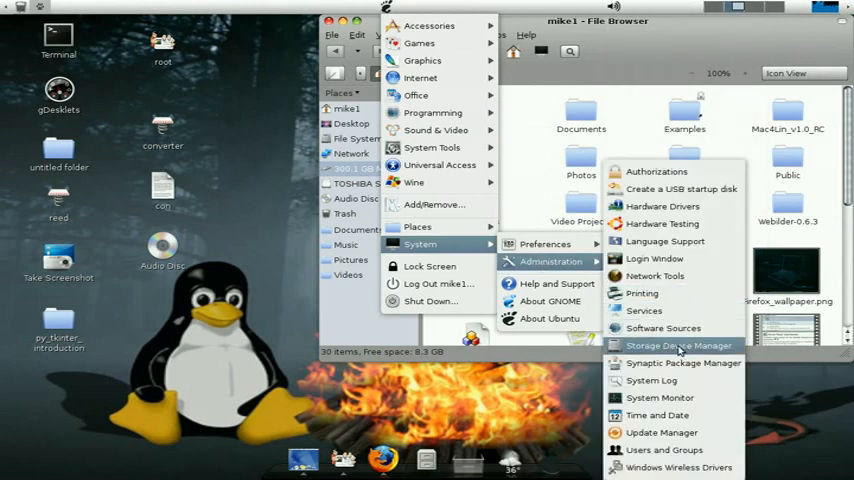
# Launch Storage Device Manager, expand sda and sdb, and decline configuring sda1.
pyautogui.click(680, 344)
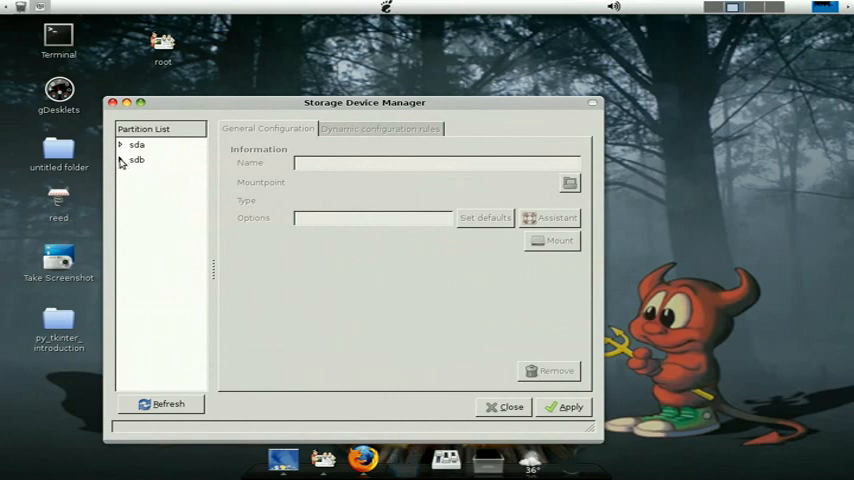
pyautogui.click(120, 160)
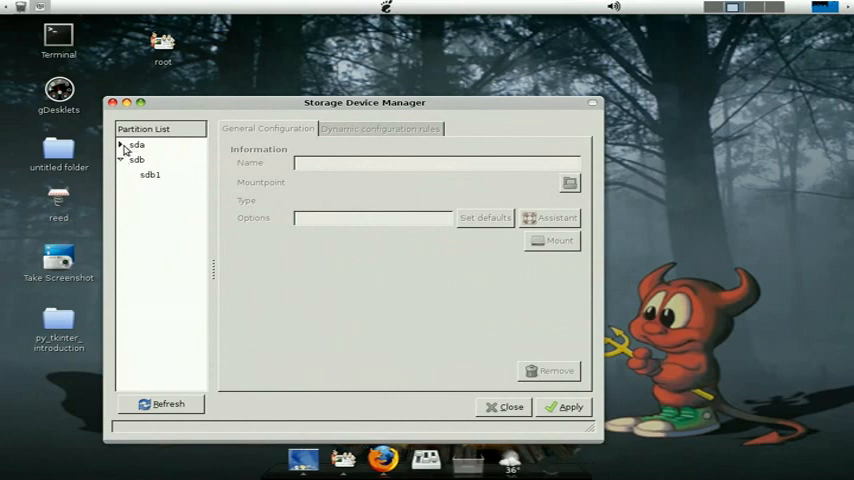
pyautogui.click(150, 160)
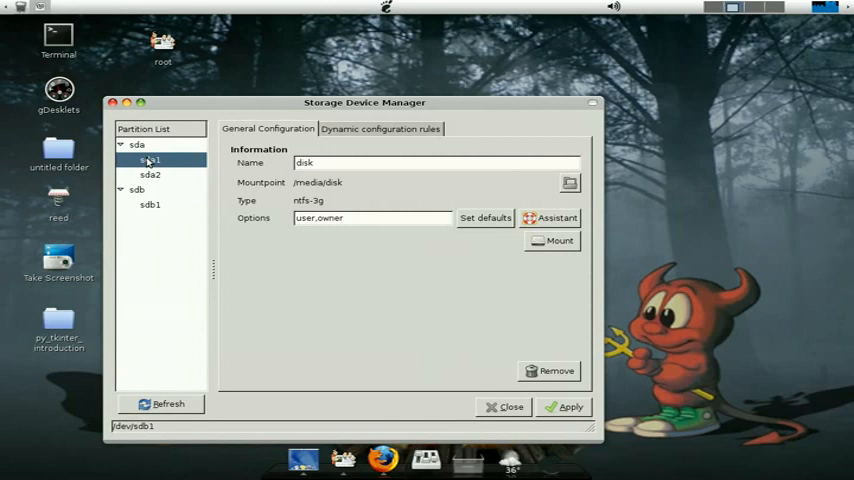
pyautogui.click(150, 174)
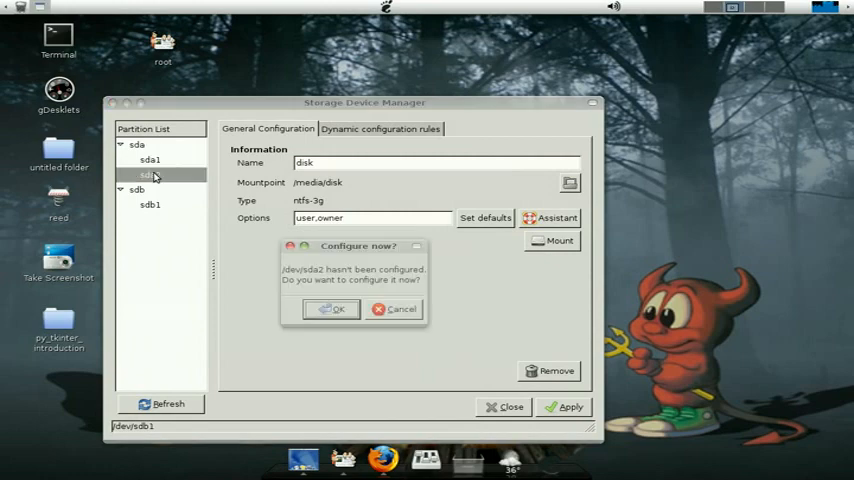
pyautogui.click(332, 308)
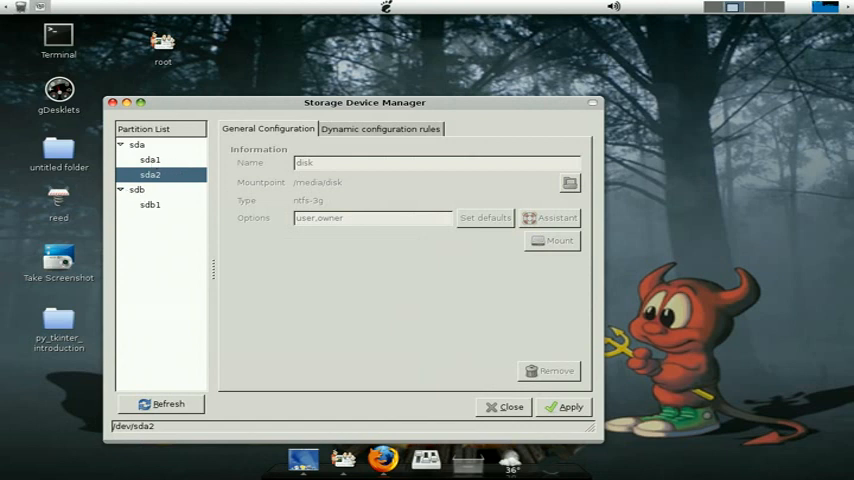
# Select USB partition sdb1 and review its mount options (ntfs-3g, /media/disk).
pyautogui.click(148, 204)
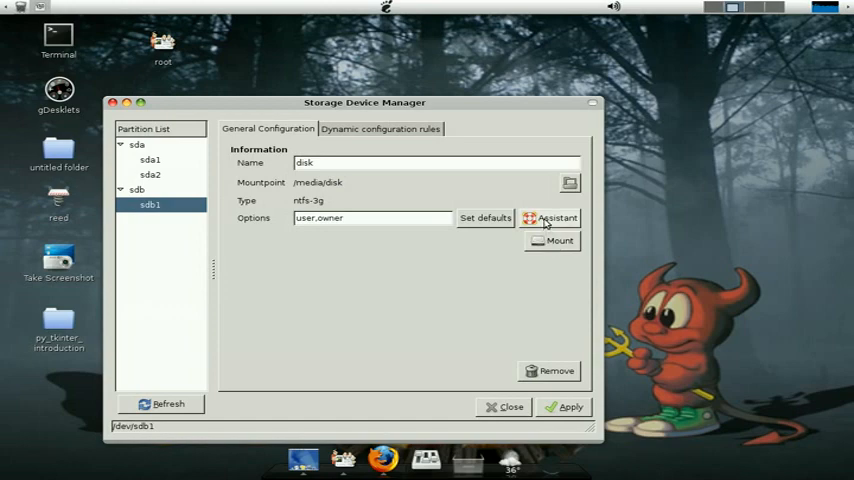
pyautogui.click(552, 218)
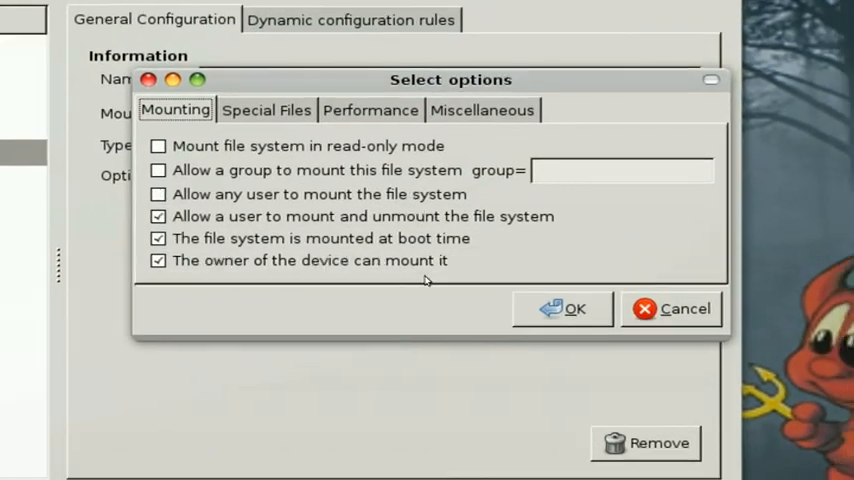
# Accept the user,owner mount options and mount partition sdb1.
pyautogui.click(562, 308)
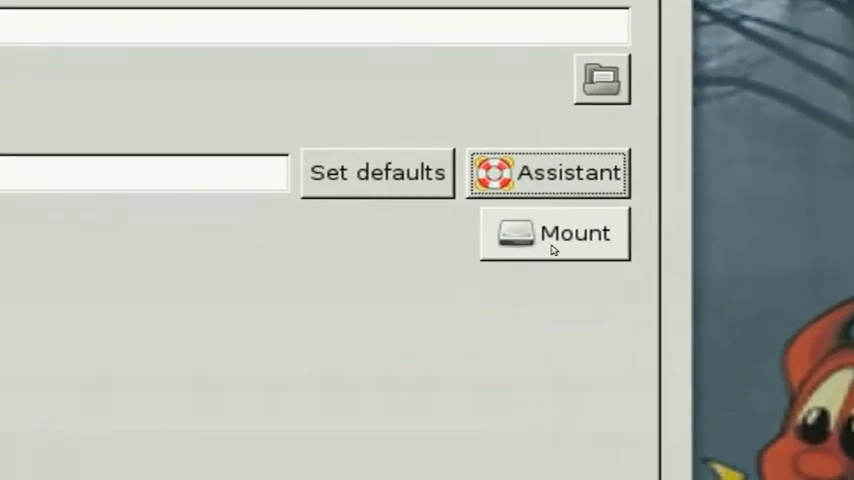
pyautogui.click(554, 232)
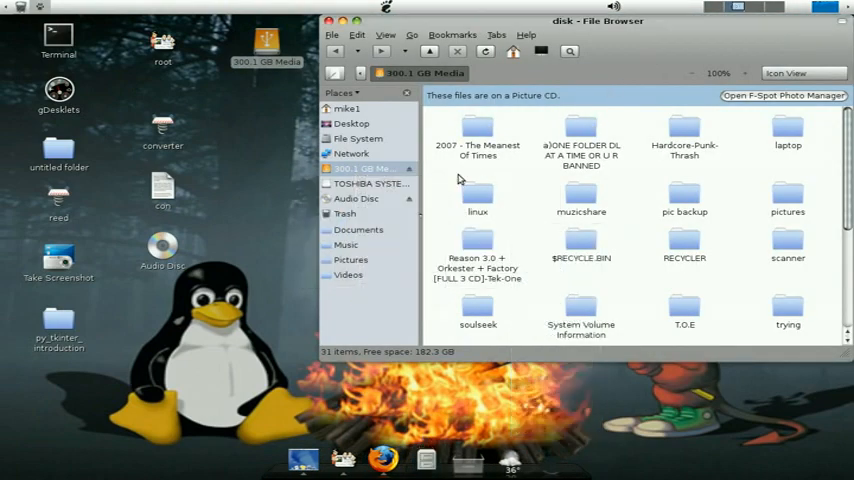
# Review the disk folder's Permissions showing root ownership, then close Properties.
pyautogui.rightClick(458, 180)
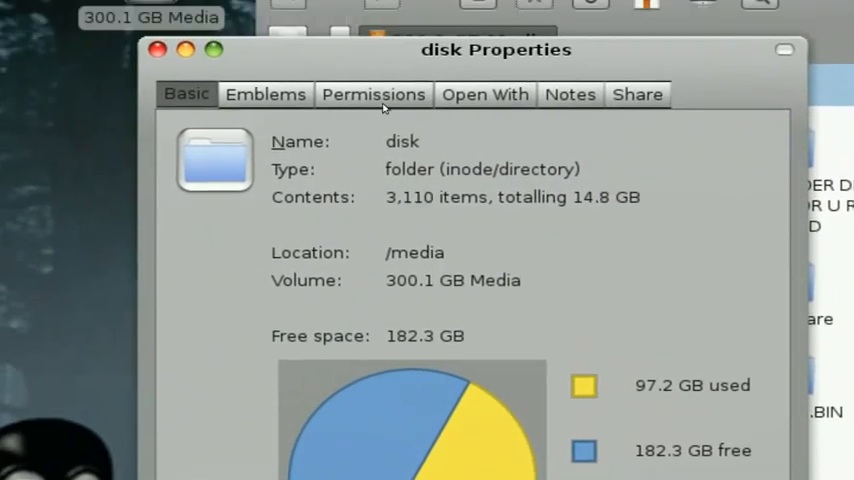
pyautogui.click(372, 92)
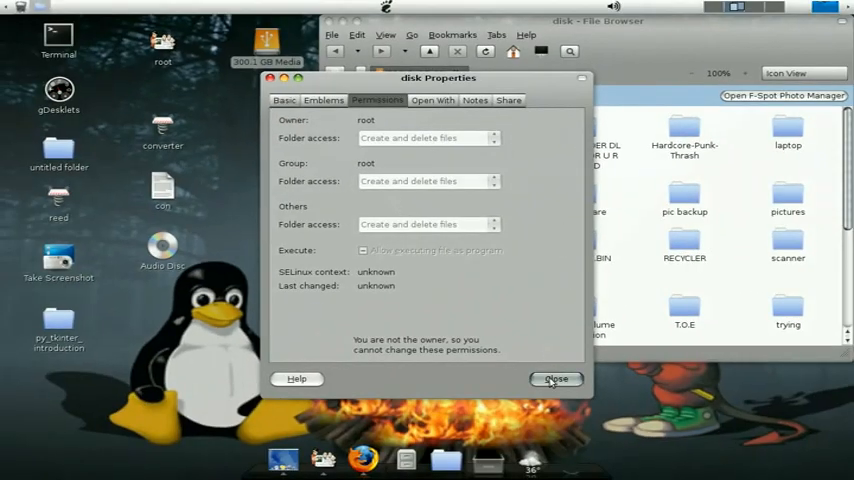
pyautogui.click(556, 380)
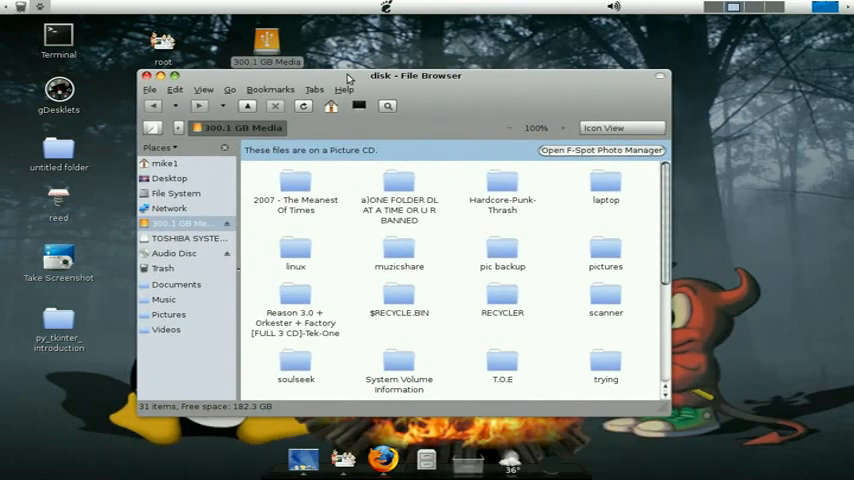
pyautogui.moveTo(152, 88)
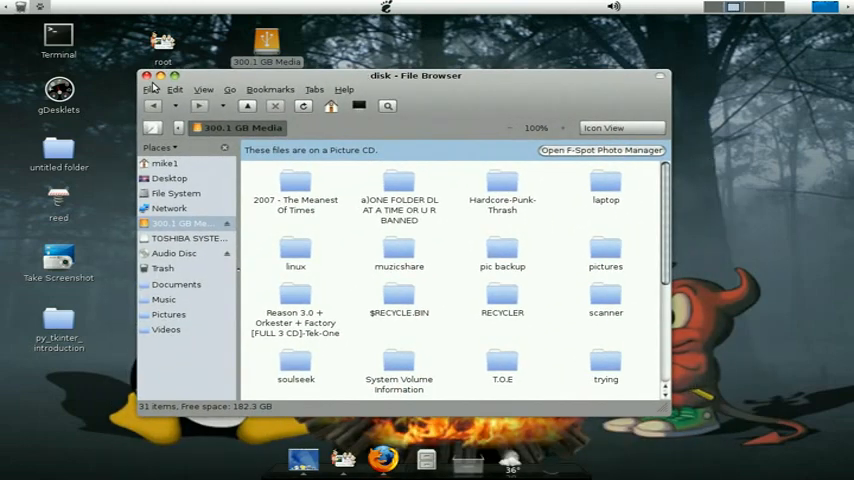